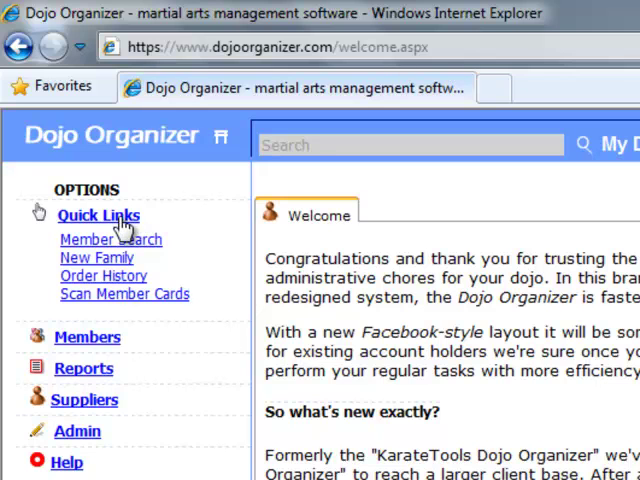
{"action": "mouse_move", "coordinate": [118, 304]}
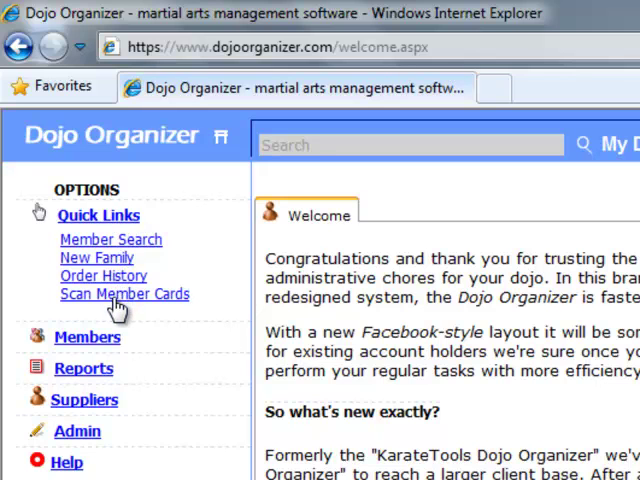
{"action": "mouse_move", "coordinate": [88, 336]}
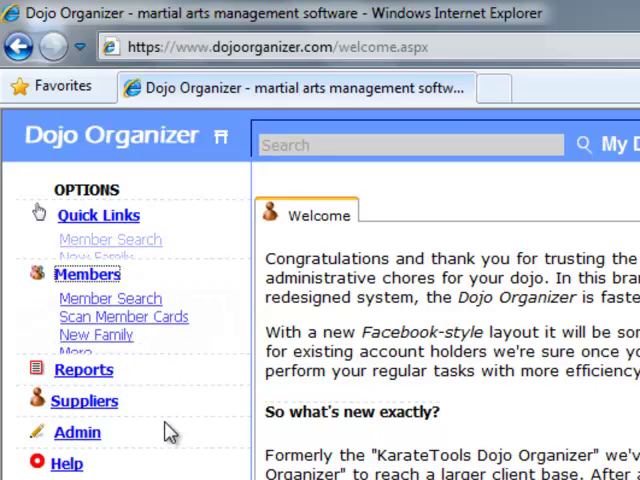
- Expand the Suppliers heading in the left Options sidebar to list its shortcuts
{"action": "left_click", "coordinate": [84, 368]}
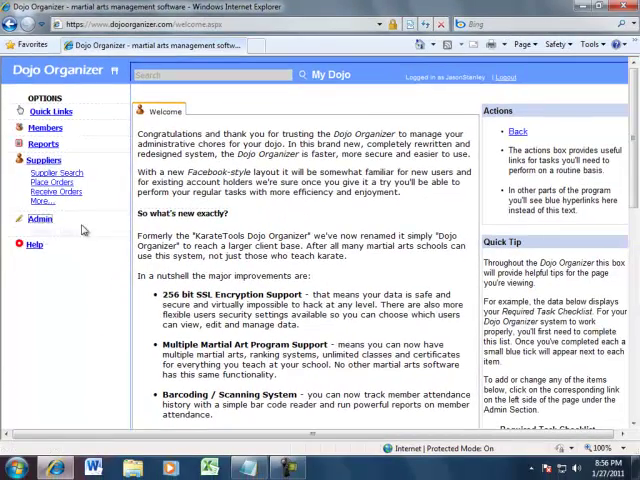
- Collapse the Suppliers heading so only the Quick Links shortcuts remain expanded
{"action": "left_click", "coordinate": [40, 220]}
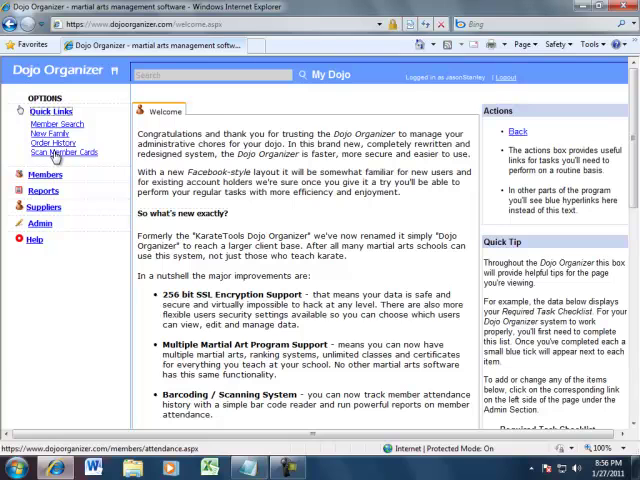
{"action": "mouse_move", "coordinate": [190, 128]}
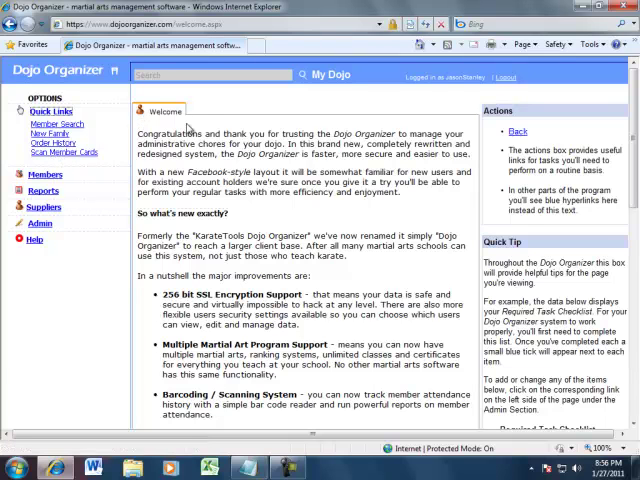
{"action": "mouse_move", "coordinate": [444, 274]}
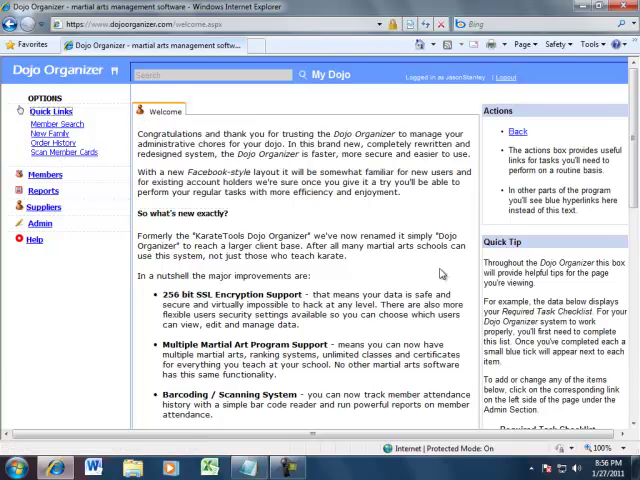
{"action": "mouse_move", "coordinate": [444, 276]}
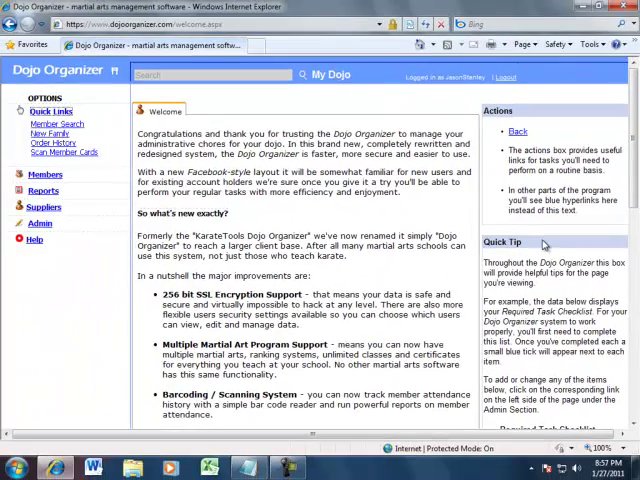
{"action": "mouse_move", "coordinate": [540, 244]}
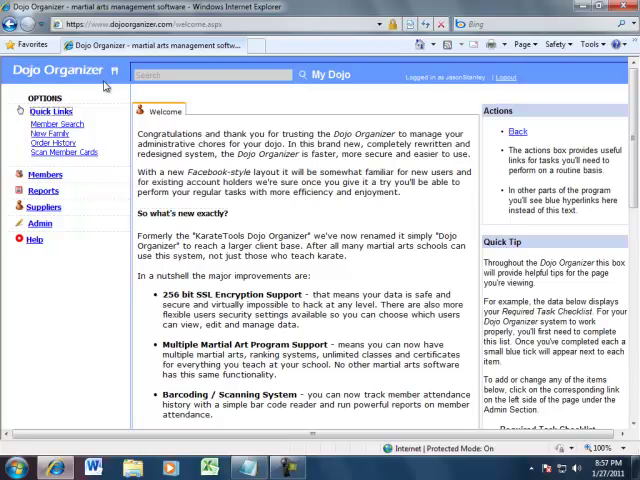
{"action": "mouse_move", "coordinate": [96, 80]}
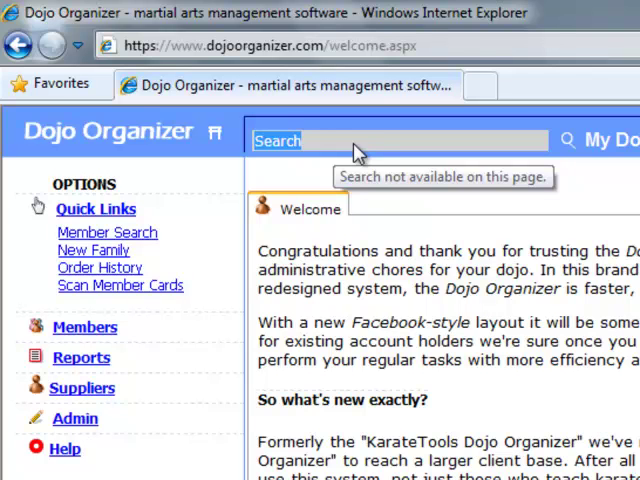
{"action": "mouse_move", "coordinate": [358, 150]}
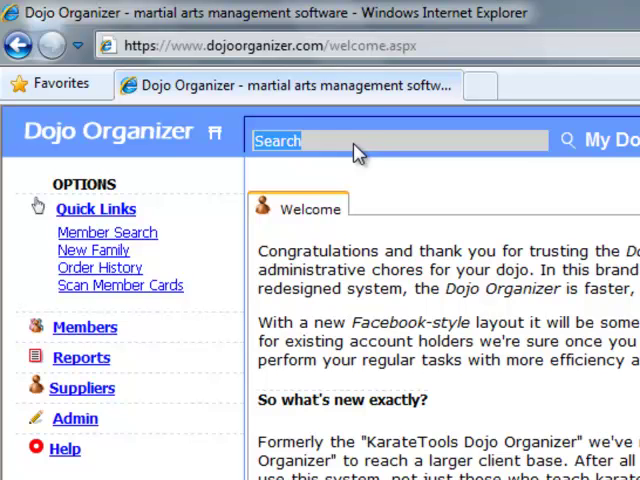
{"action": "mouse_move", "coordinate": [444, 190]}
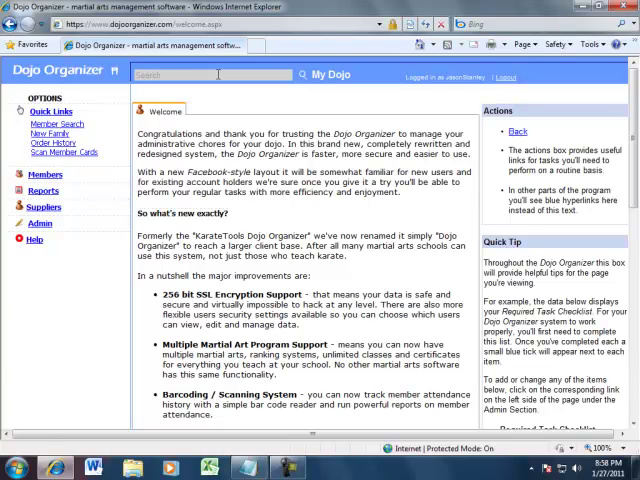
{"action": "left_click", "coordinate": [302, 74]}
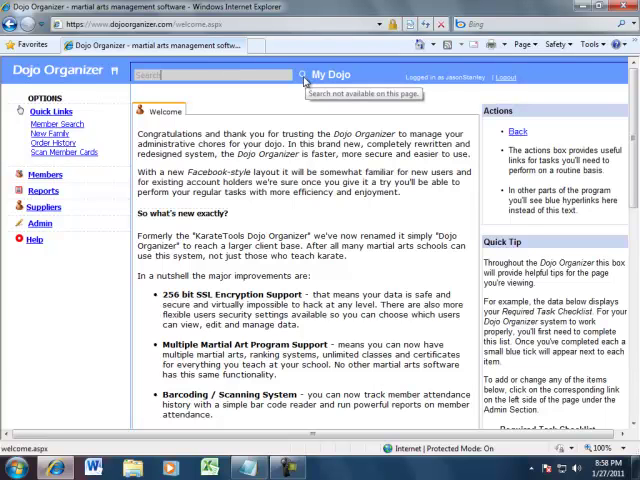